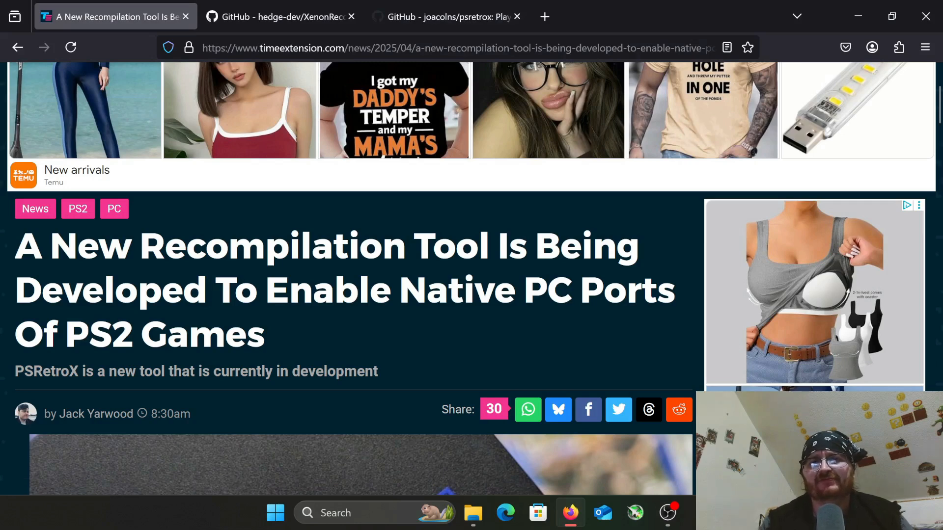
Step: Scroll through the Time Extension article, past the Bluesky post, to the 8% completion paragraph
{"action": "scroll", "scroll_direction": "down", "scroll_amount": 3}
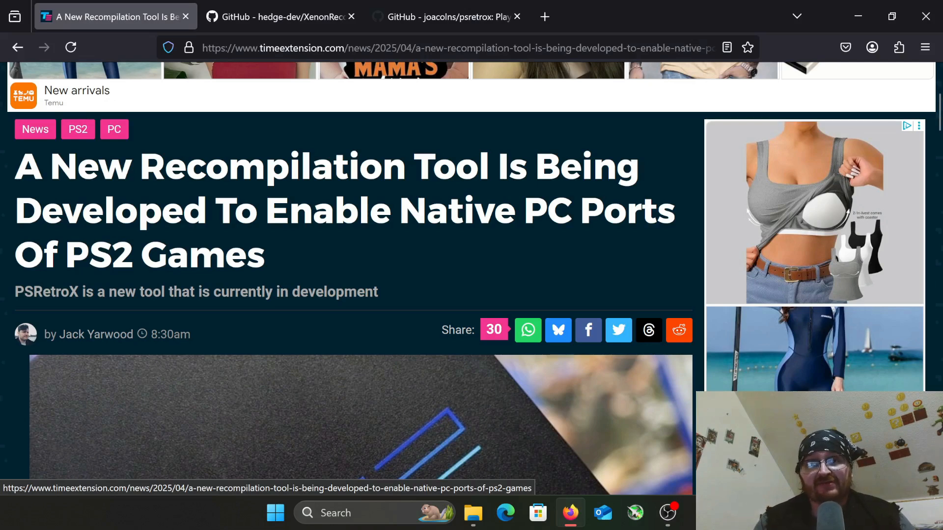
{"action": "scroll", "scroll_direction": "down", "scroll_amount": 3}
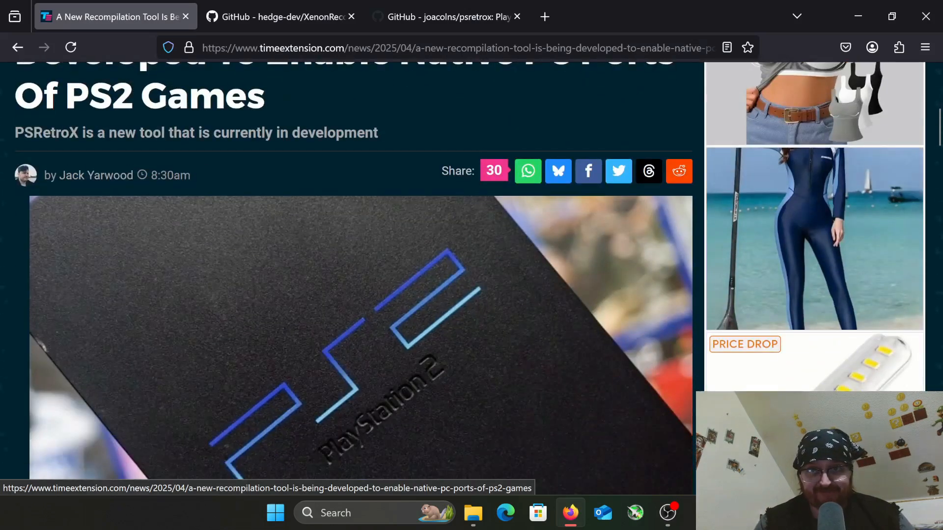
{"action": "scroll", "scroll_direction": "up", "scroll_amount": 3}
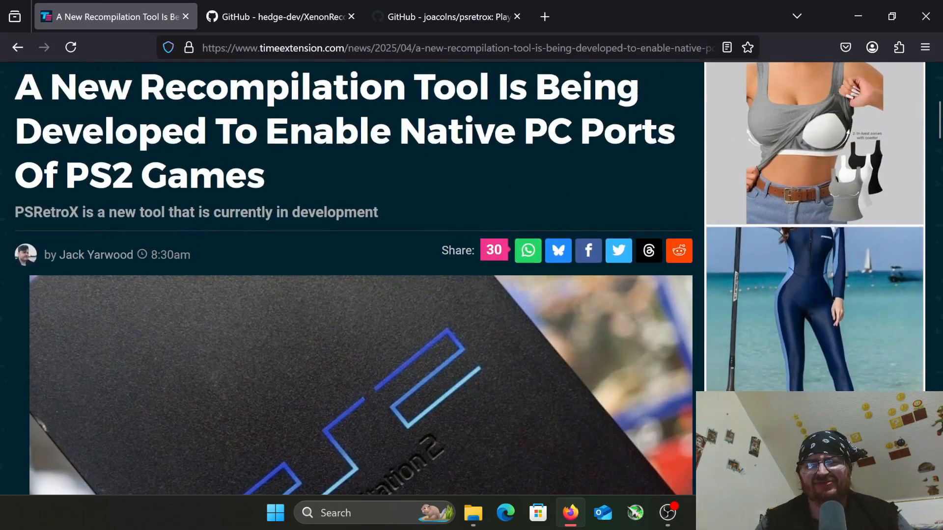
{"action": "scroll", "scroll_direction": "up", "scroll_amount": 3}
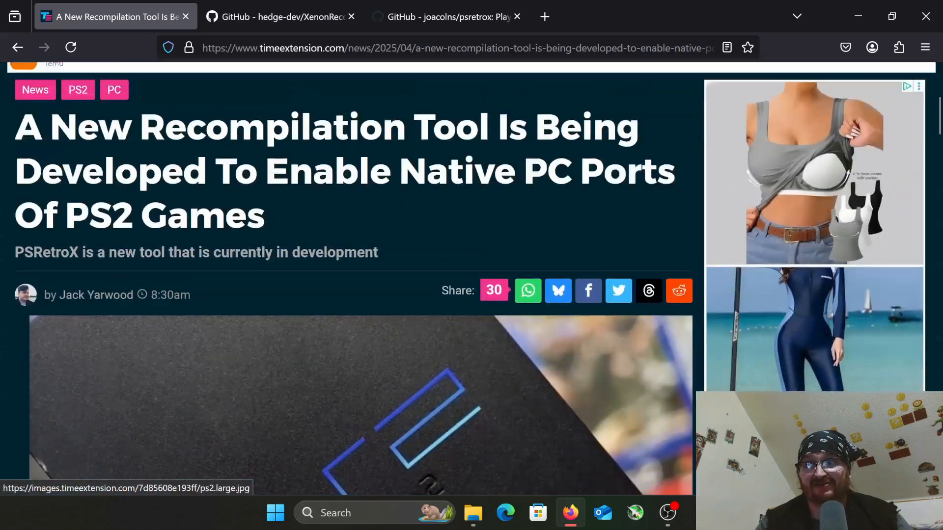
{"action": "scroll", "scroll_direction": "down", "scroll_amount": 3}
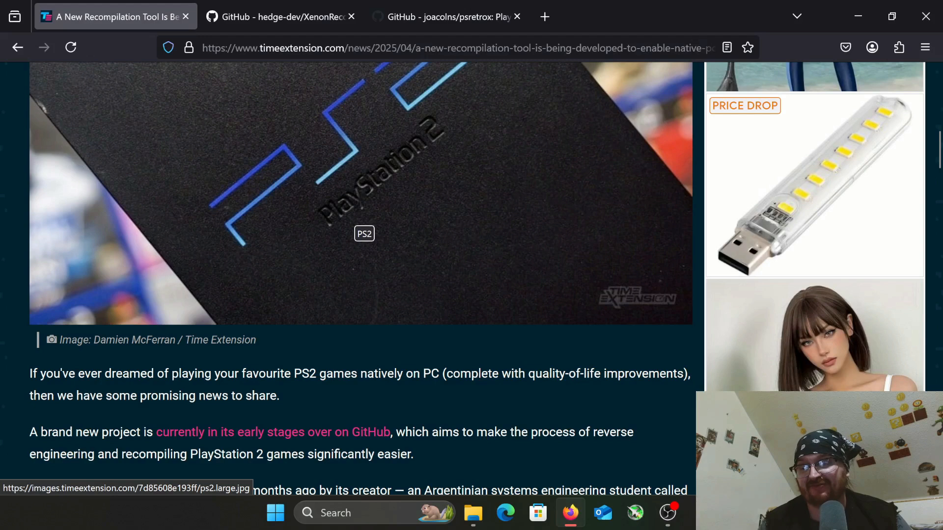
{"action": "scroll", "scroll_direction": "down", "scroll_amount": 3}
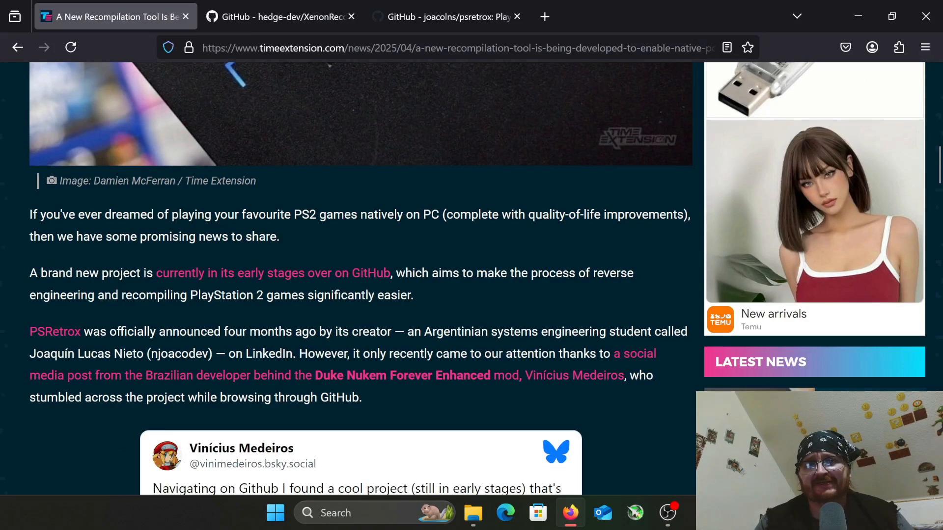
{"action": "scroll", "scroll_direction": "up", "scroll_amount": 3}
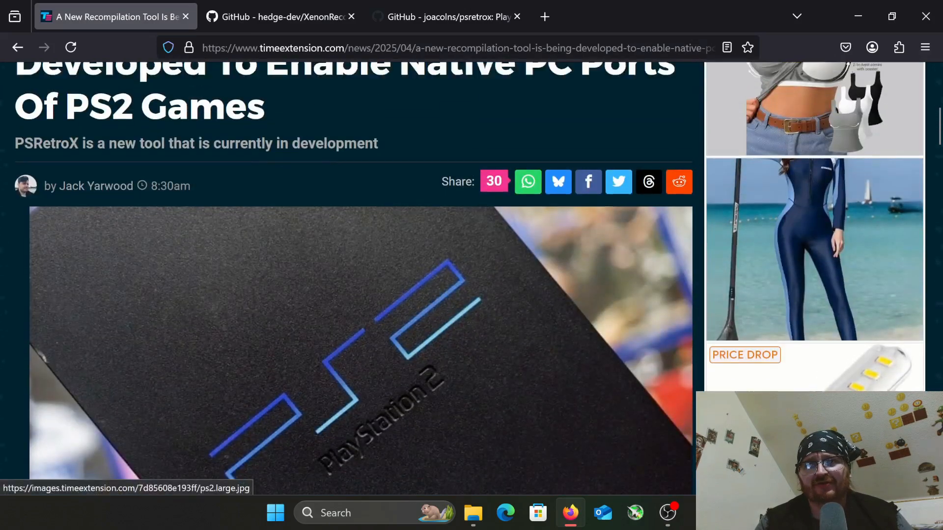
{"action": "scroll", "scroll_direction": "up", "scroll_amount": 3}
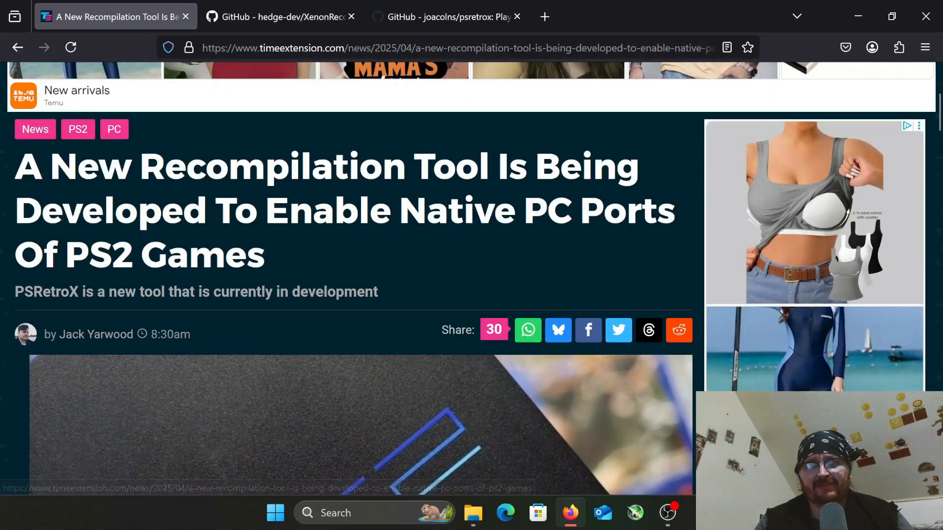
{"action": "scroll", "scroll_direction": "down", "scroll_amount": 3}
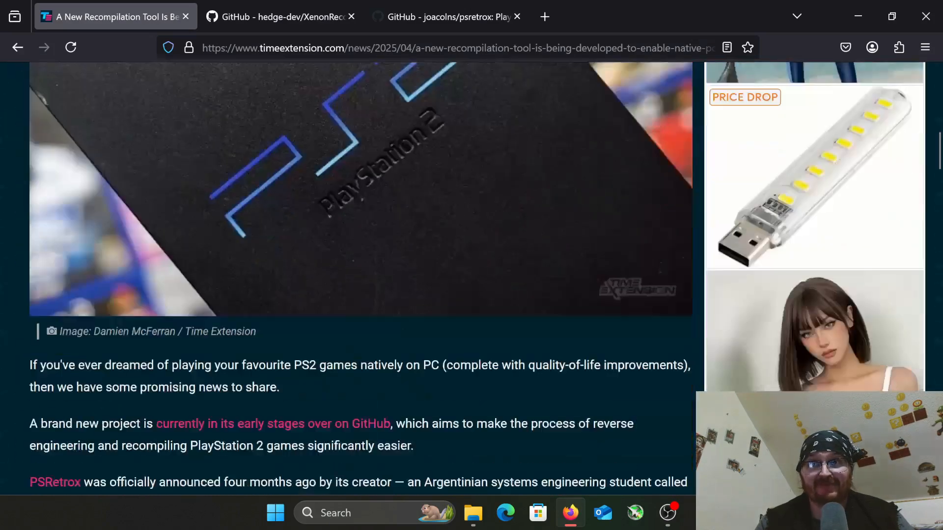
{"action": "scroll", "scroll_direction": "down", "scroll_amount": 3}
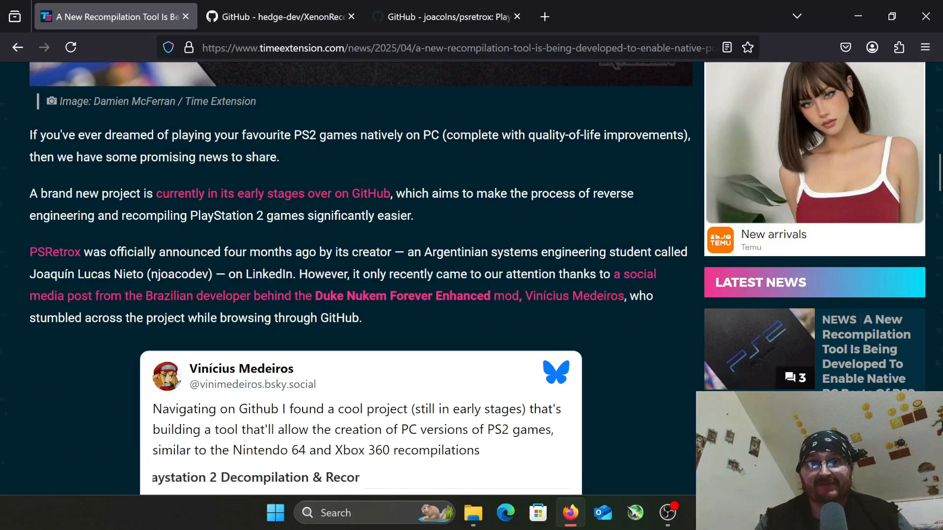
{"action": "scroll", "scroll_direction": "down", "scroll_amount": 3}
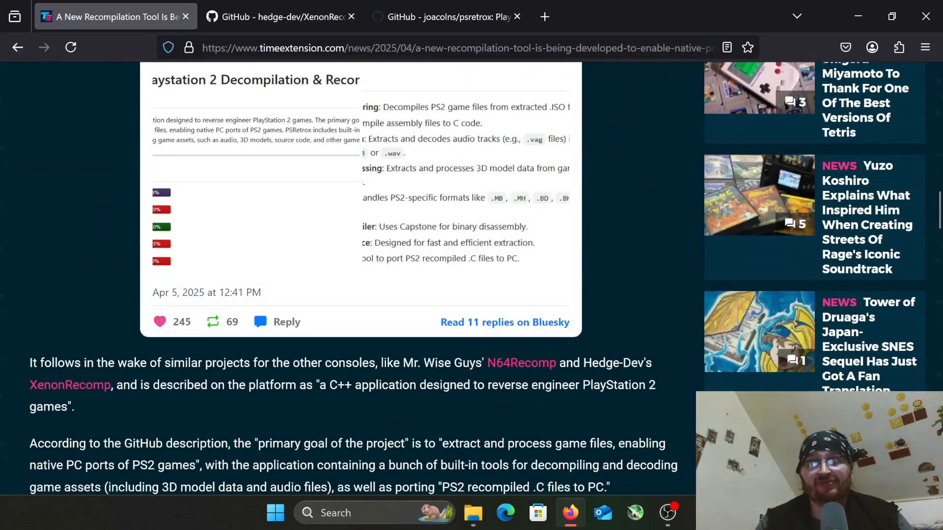
{"action": "scroll", "scroll_direction": "down", "scroll_amount": 3}
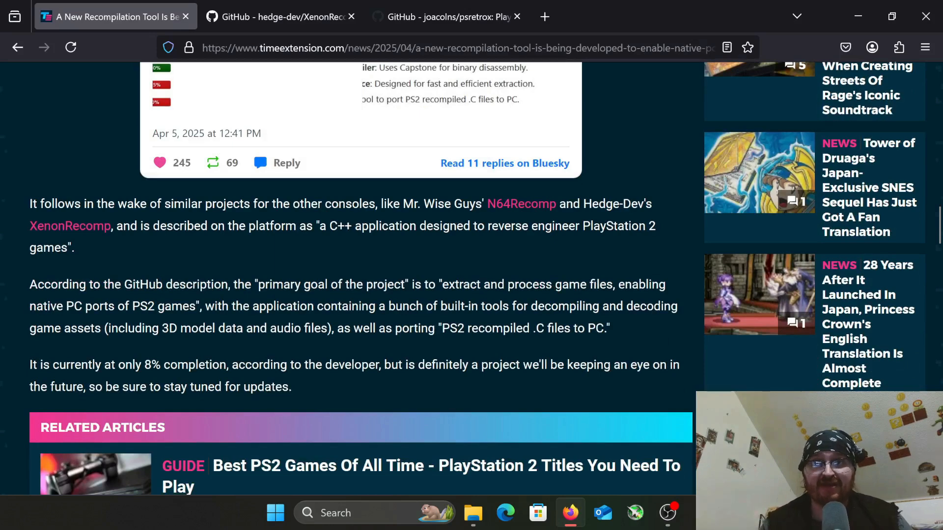
{"action": "mouse_move", "coordinate": [520, 204]}
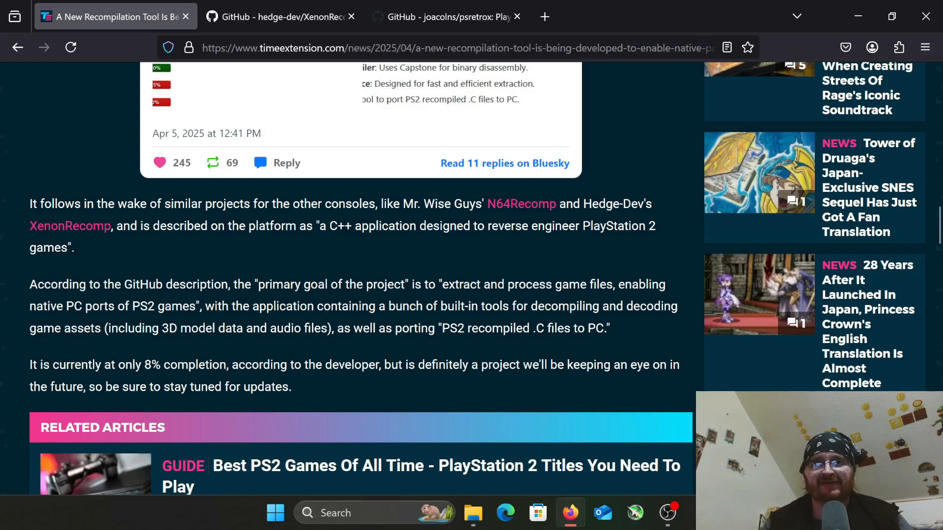
Step: Scroll up to Vinícius Medeiros's embedded Bluesky post announcing PSRetrox
{"action": "scroll", "scroll_direction": "up", "scroll_amount": 3}
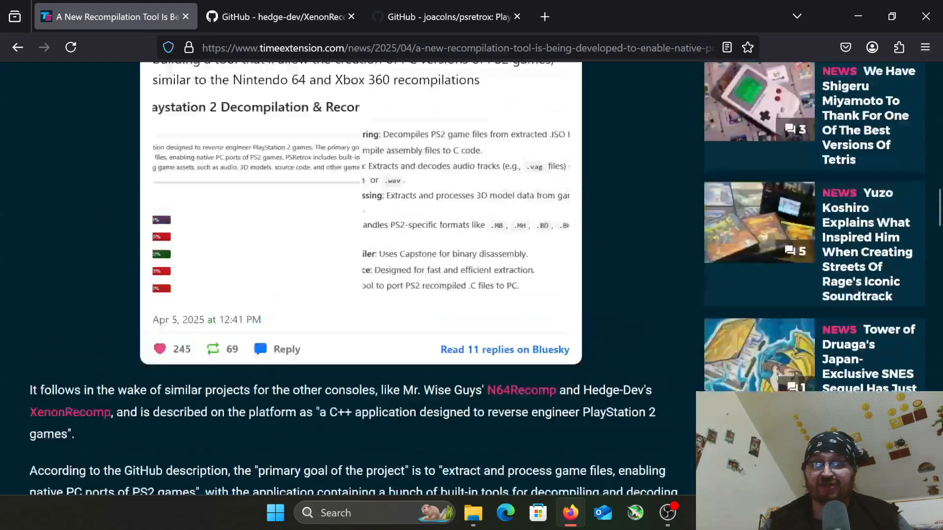
{"action": "scroll", "scroll_direction": "up", "scroll_amount": 3}
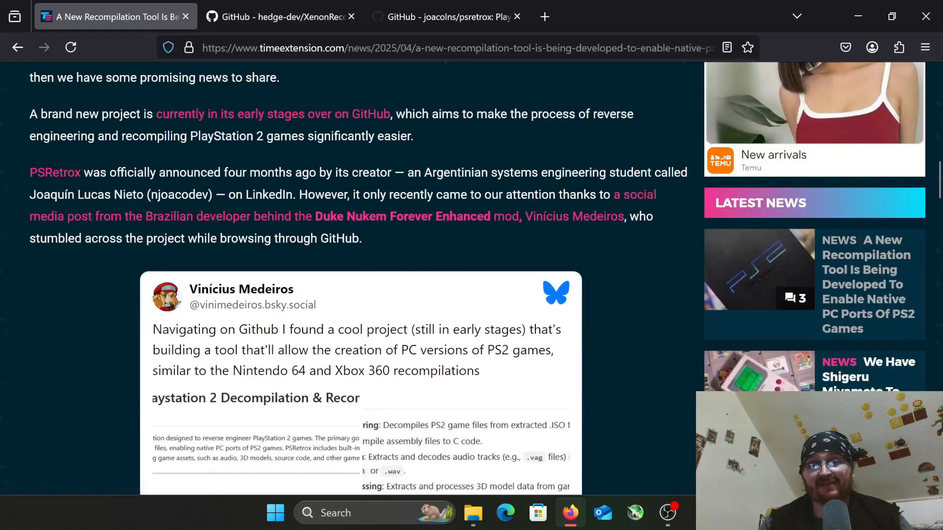
{"action": "scroll", "scroll_direction": "down", "scroll_amount": 3}
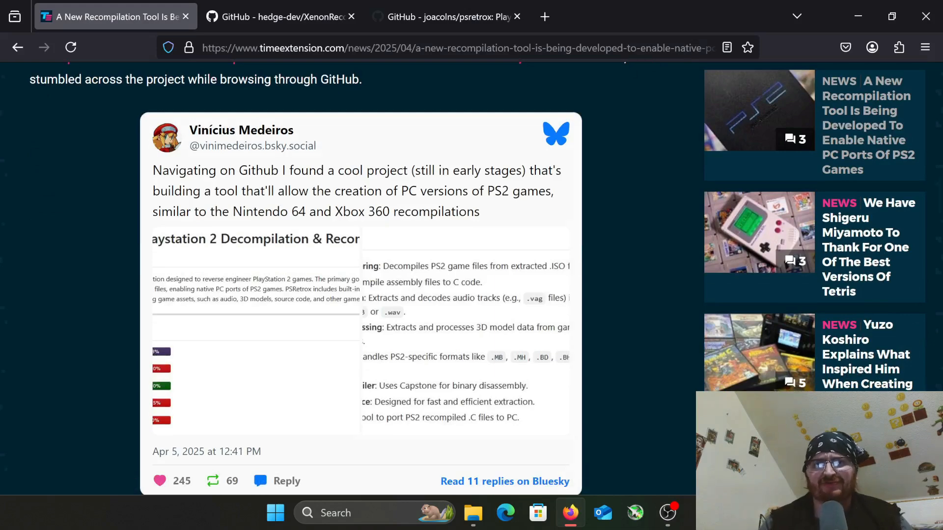
Step: Switch to the joacolns/psretrox GitHub tab and scroll to the README progress bars
{"action": "left_click", "coordinate": [445, 16]}
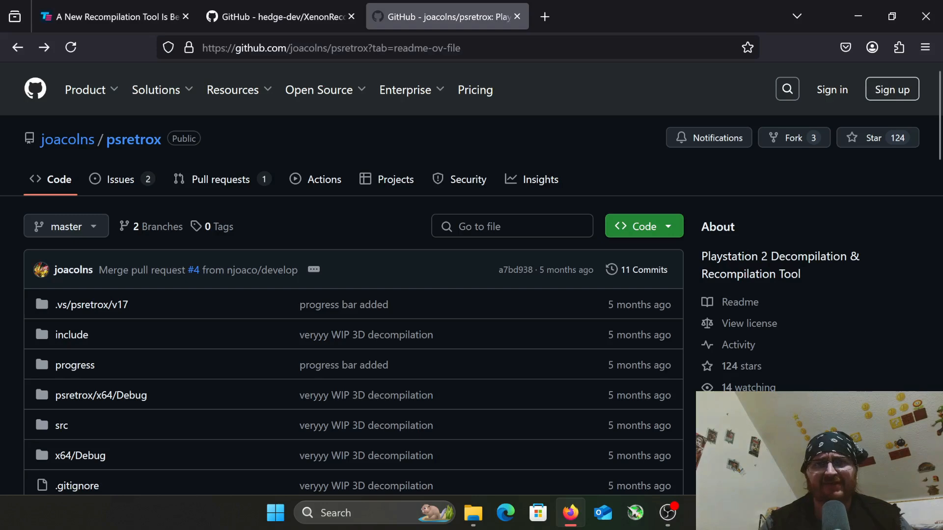
{"action": "mouse_move", "coordinate": [133, 139]}
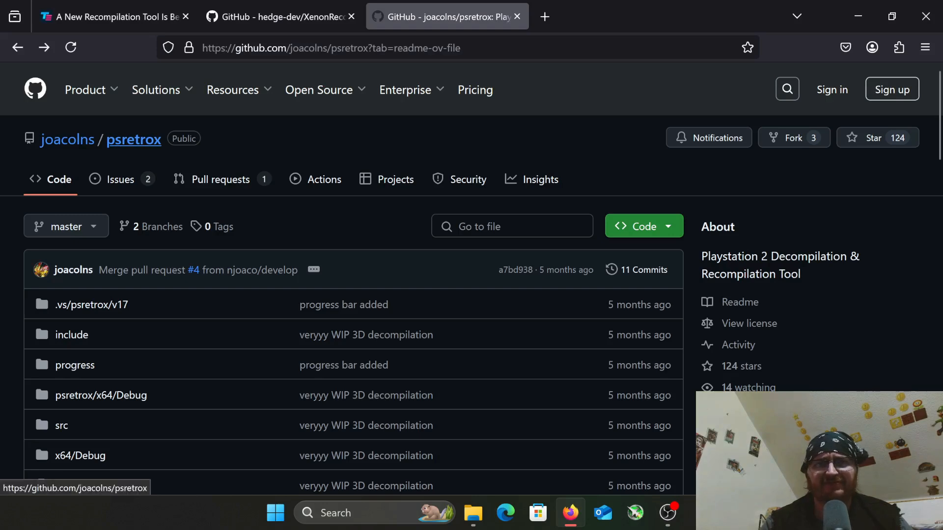
{"action": "scroll", "scroll_direction": "down", "scroll_amount": 3}
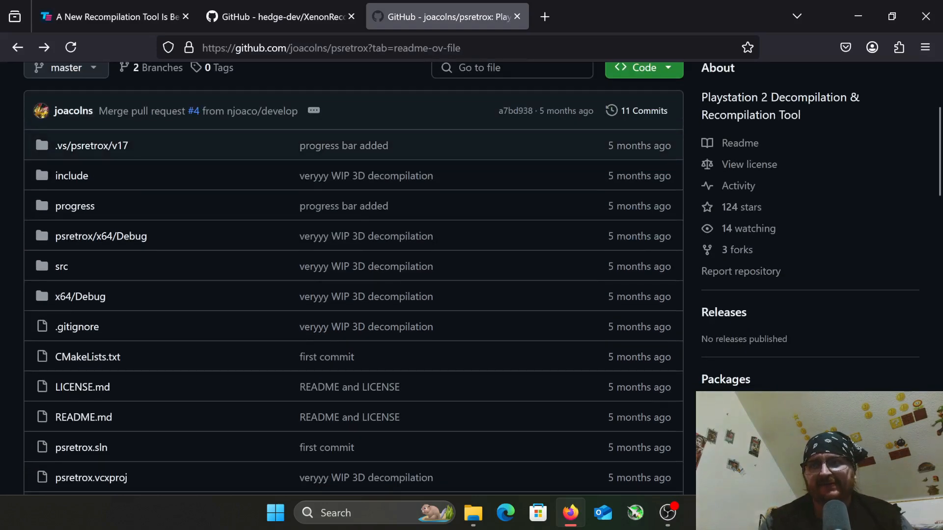
{"action": "scroll", "scroll_direction": "down", "scroll_amount": 3}
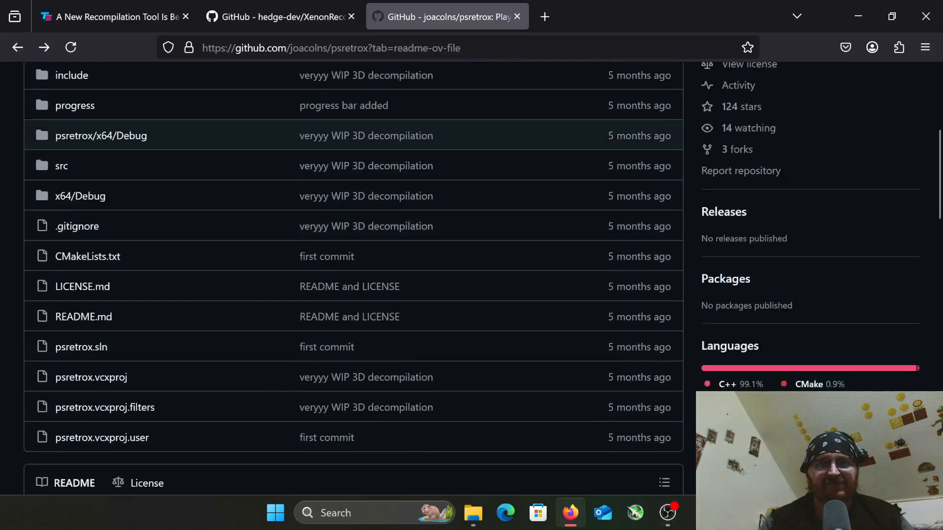
{"action": "scroll", "scroll_direction": "down", "scroll_amount": 3}
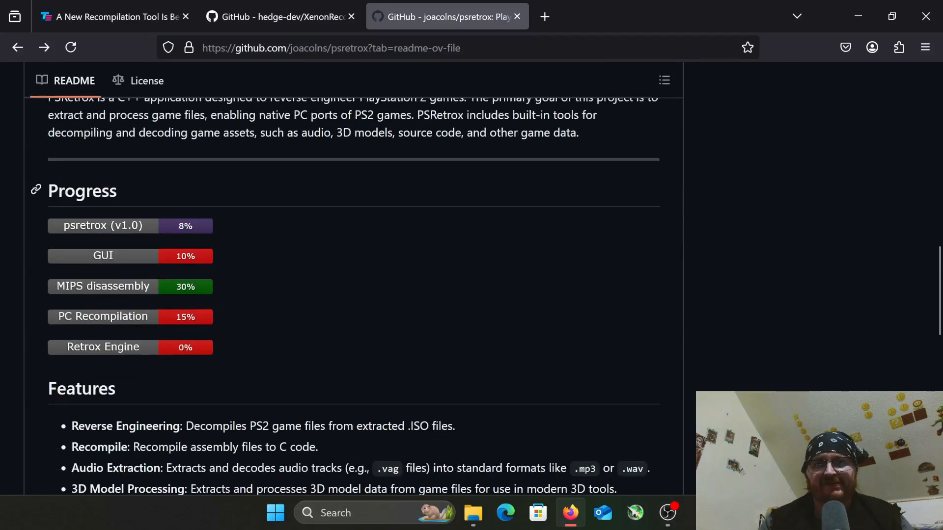
{"action": "scroll", "scroll_direction": "down", "scroll_amount": 3}
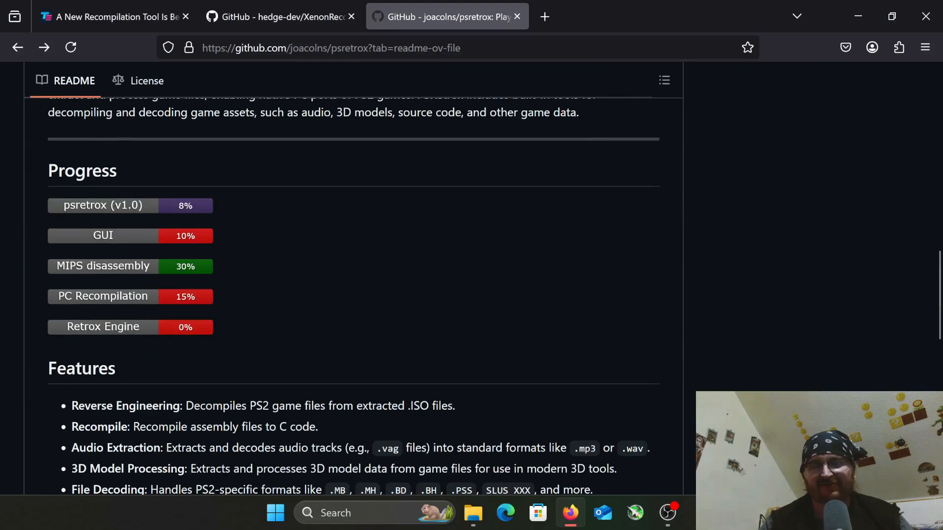
{"action": "scroll", "scroll_direction": "up", "scroll_amount": 3}
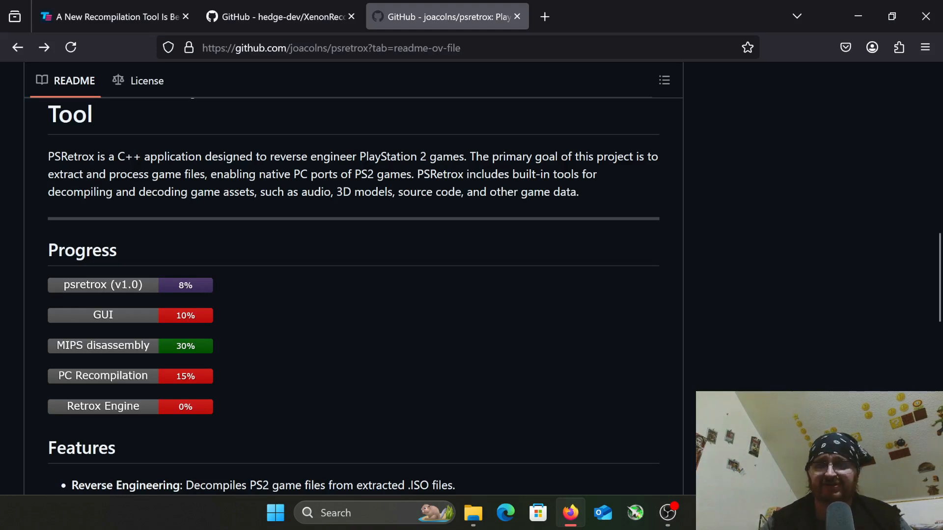
{"action": "scroll", "scroll_direction": "down", "scroll_amount": 3}
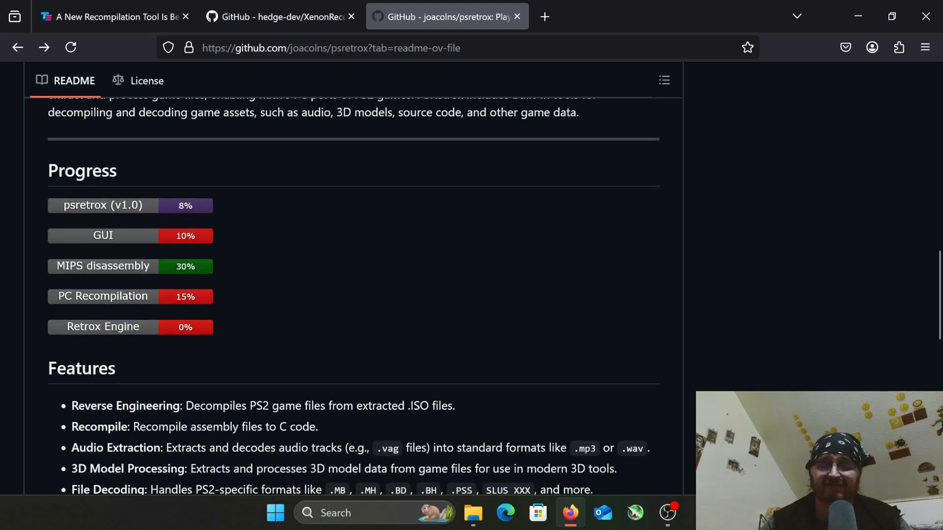
{"action": "scroll", "scroll_direction": "down", "scroll_amount": 3}
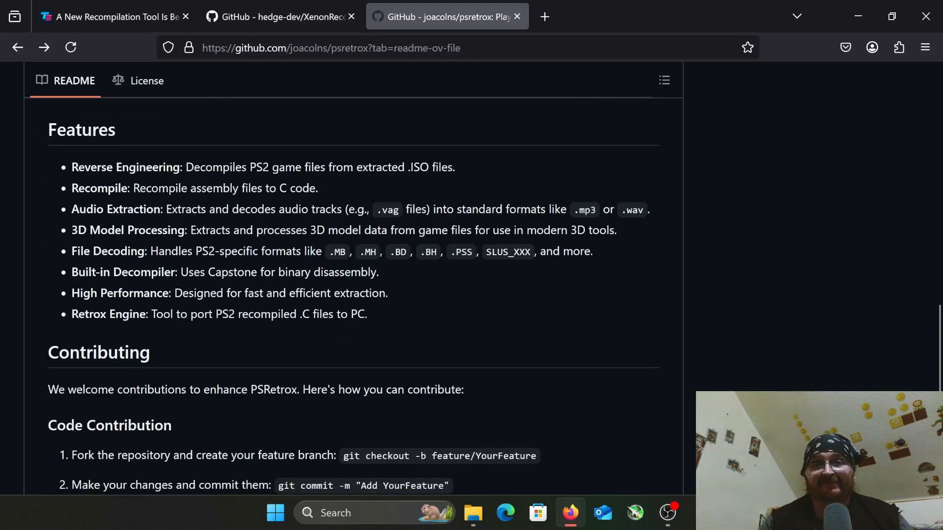
{"action": "scroll", "scroll_direction": "down", "scroll_amount": 3}
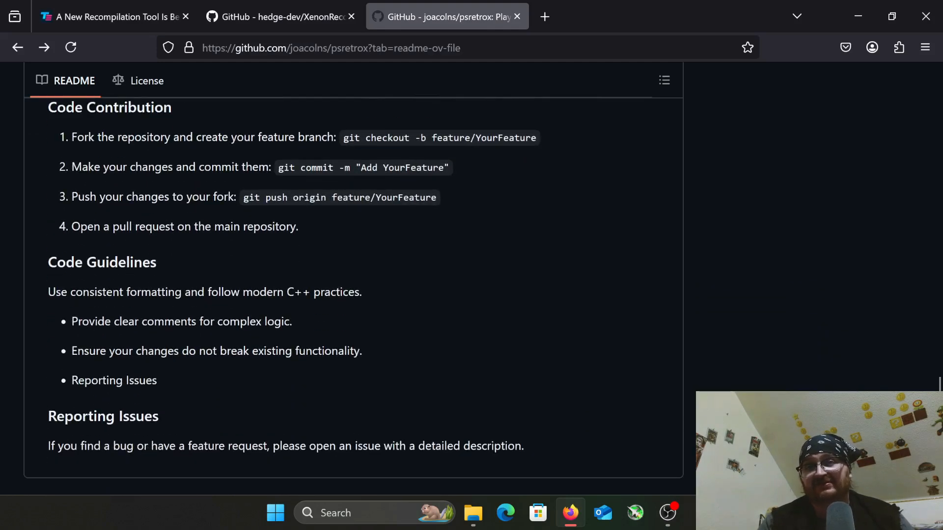
{"action": "scroll", "scroll_direction": "up", "scroll_amount": 3}
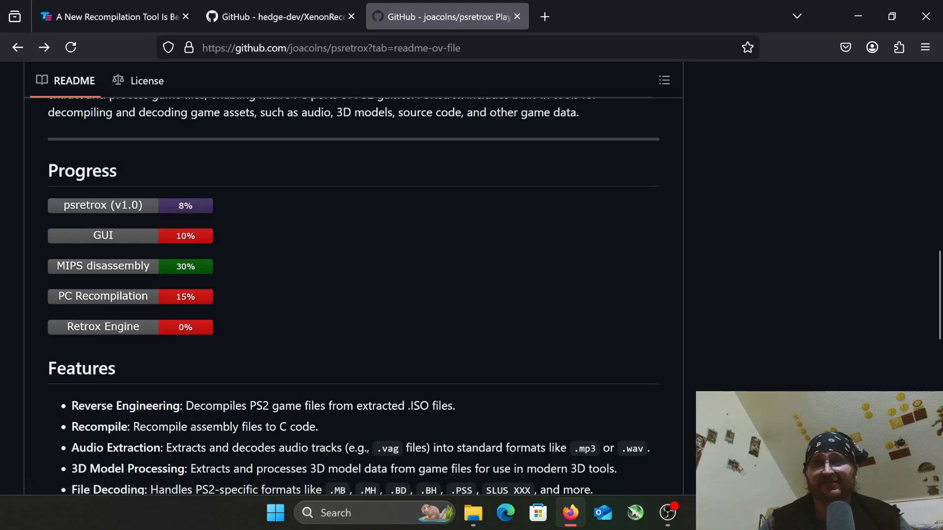
{"action": "mouse_move", "coordinate": [102, 267]}
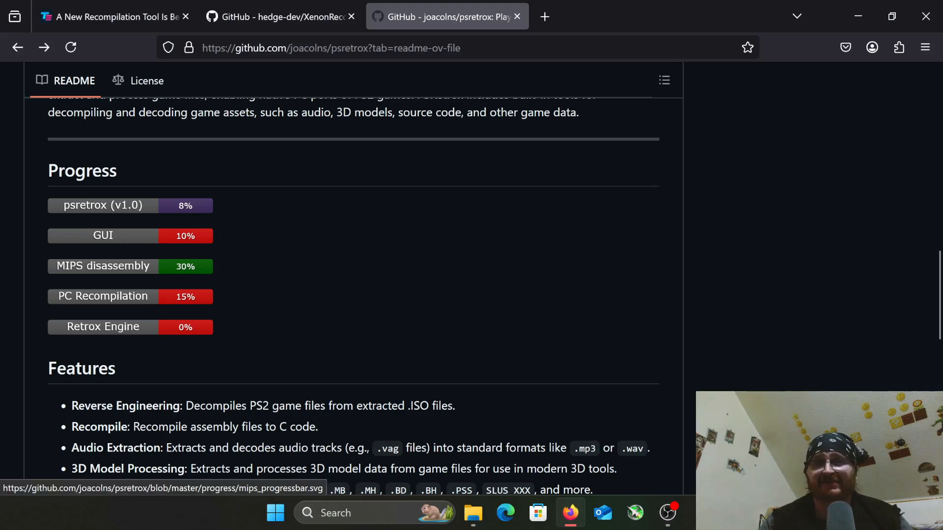
{"action": "mouse_move", "coordinate": [129, 206]}
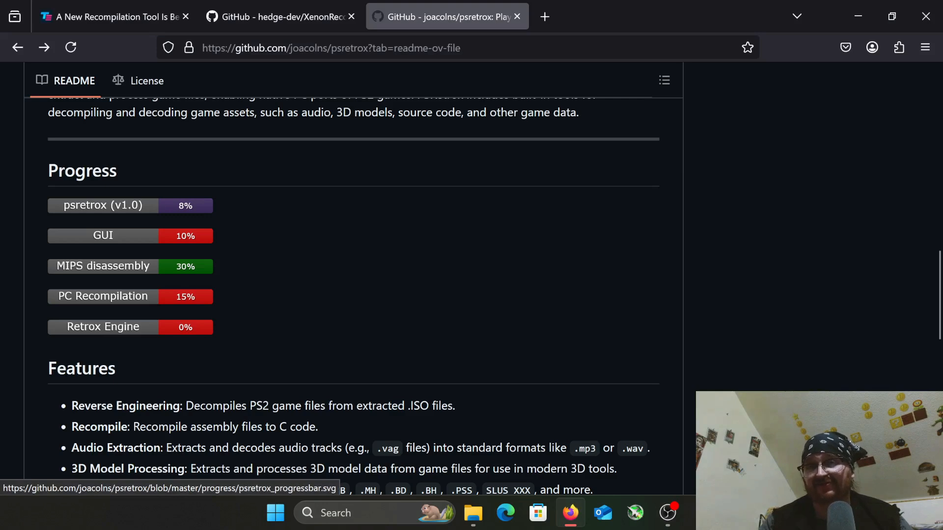
{"action": "scroll", "scroll_direction": "down", "scroll_amount": 3}
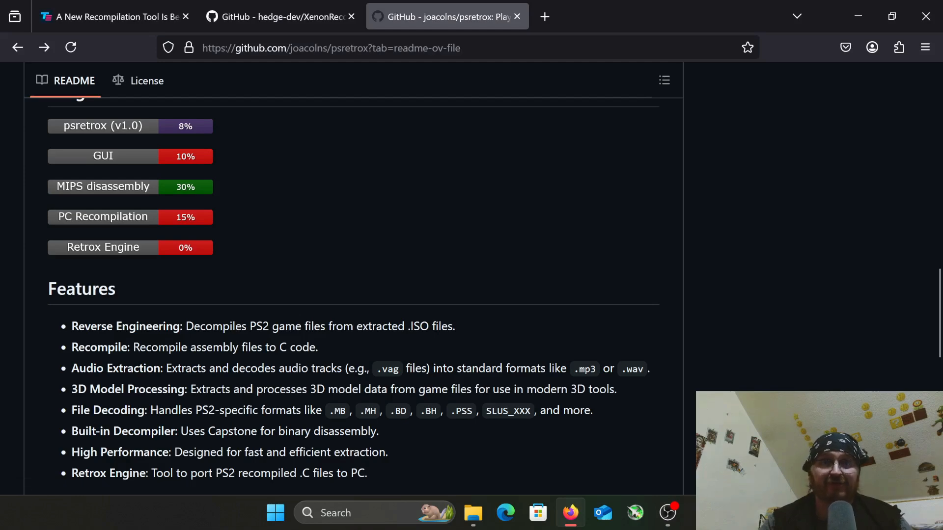
{"action": "scroll", "scroll_direction": "down", "scroll_amount": 3}
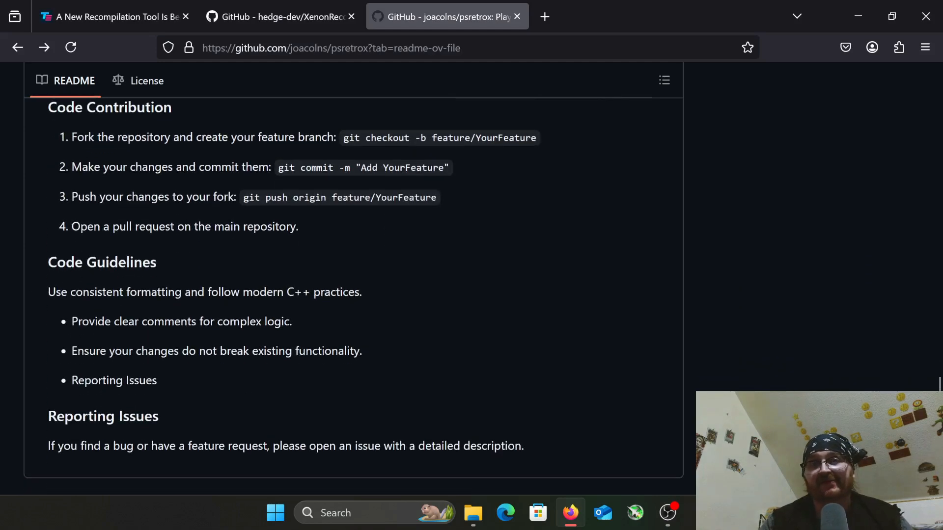
{"action": "scroll", "scroll_direction": "up", "scroll_amount": 3}
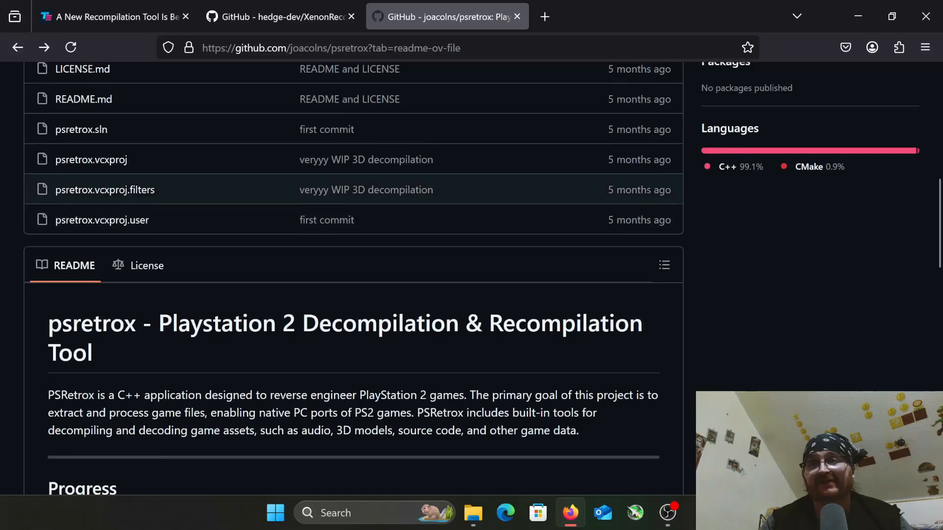
{"action": "scroll", "scroll_direction": "up", "scroll_amount": 3}
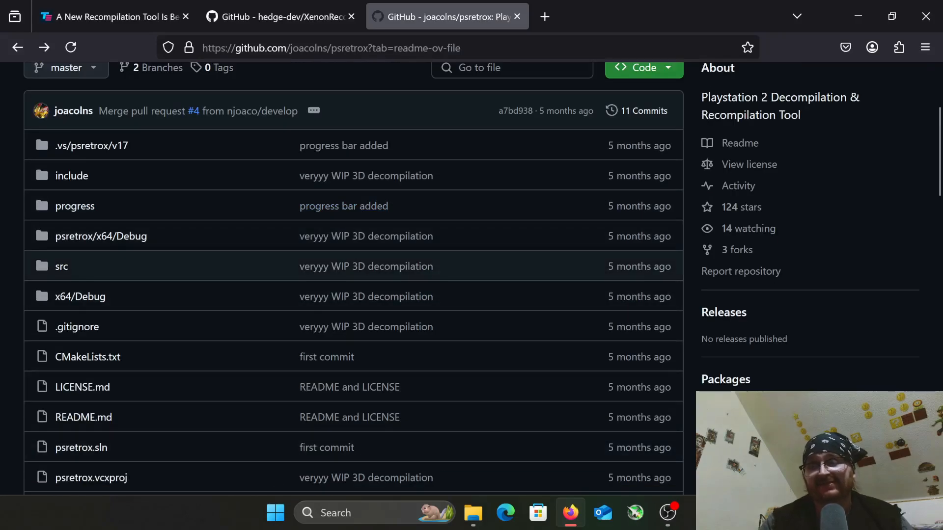
{"action": "scroll", "scroll_direction": "down", "scroll_amount": 3}
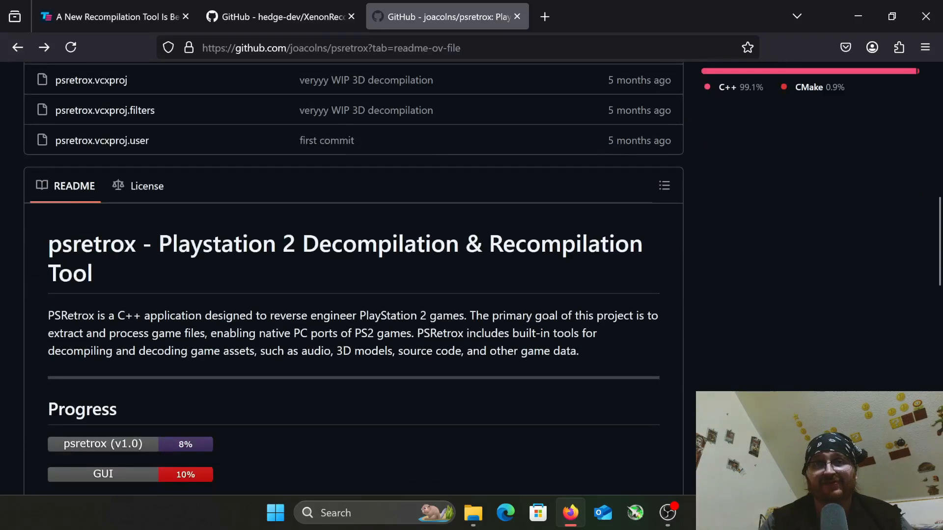
{"action": "scroll", "scroll_direction": "up", "scroll_amount": 3}
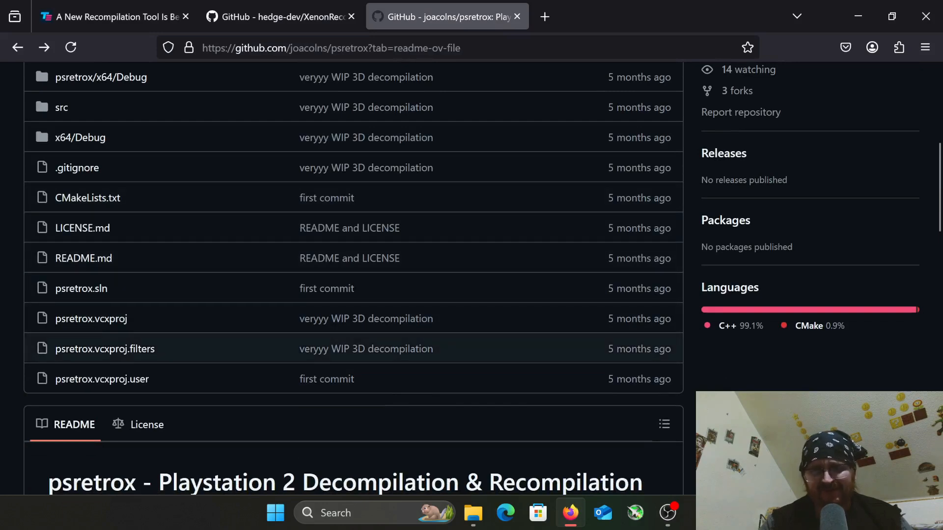
{"action": "scroll", "scroll_direction": "down", "scroll_amount": 3}
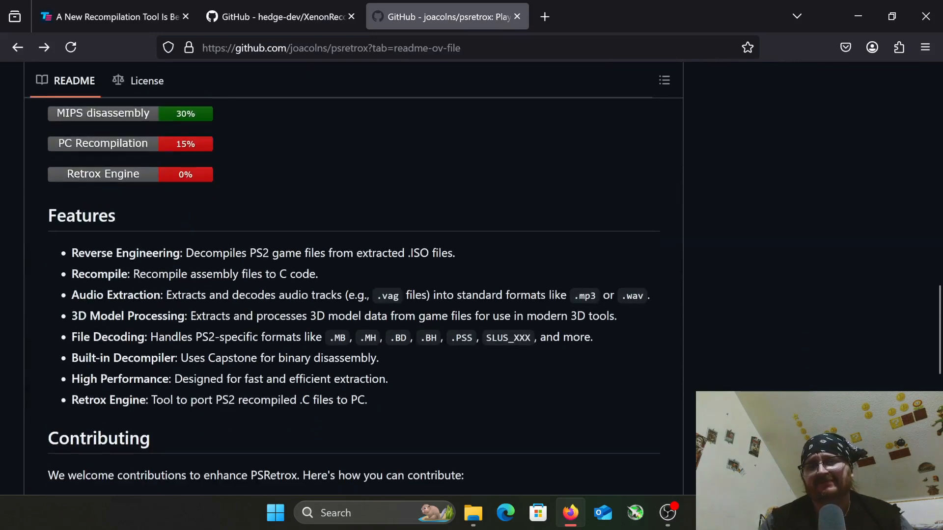
{"action": "scroll", "scroll_direction": "up", "scroll_amount": 3}
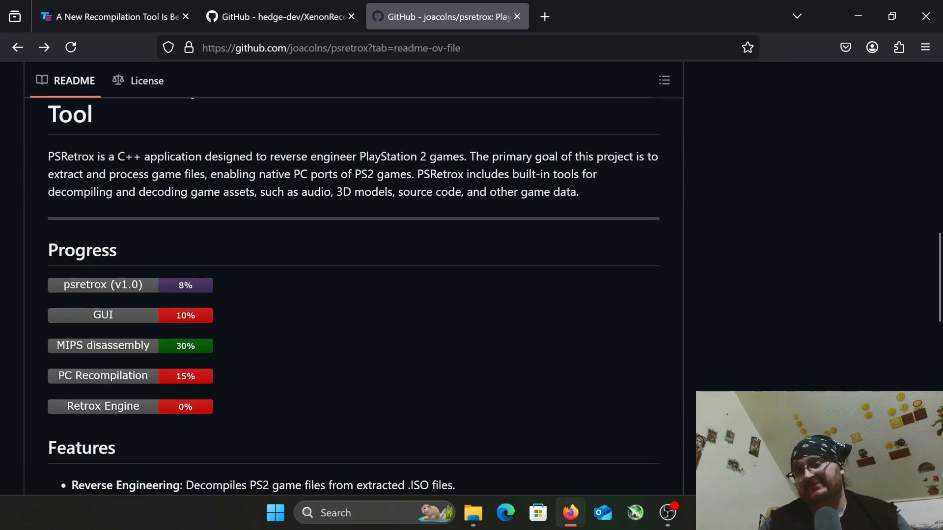
{"action": "scroll", "scroll_direction": "down", "scroll_amount": 3}
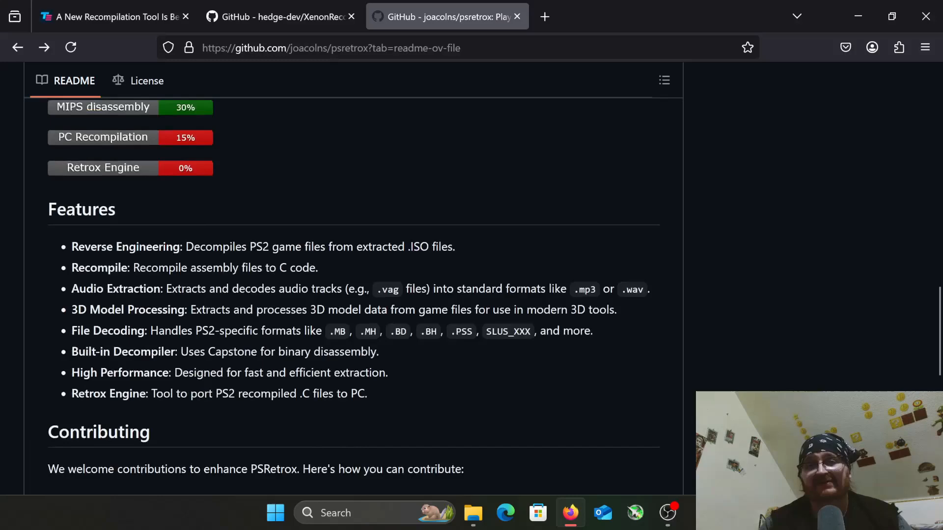
{"action": "scroll", "scroll_direction": "up", "scroll_amount": 3}
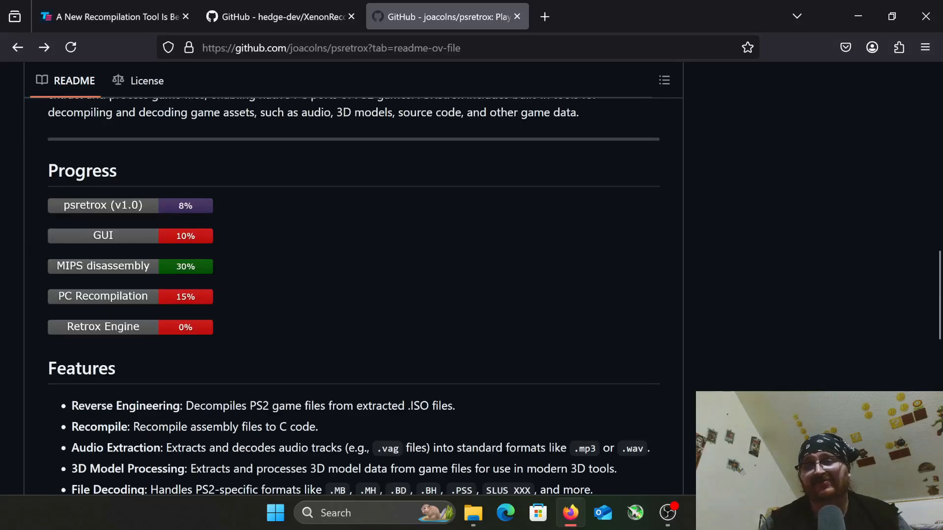
{"action": "scroll", "scroll_direction": "down", "scroll_amount": 3}
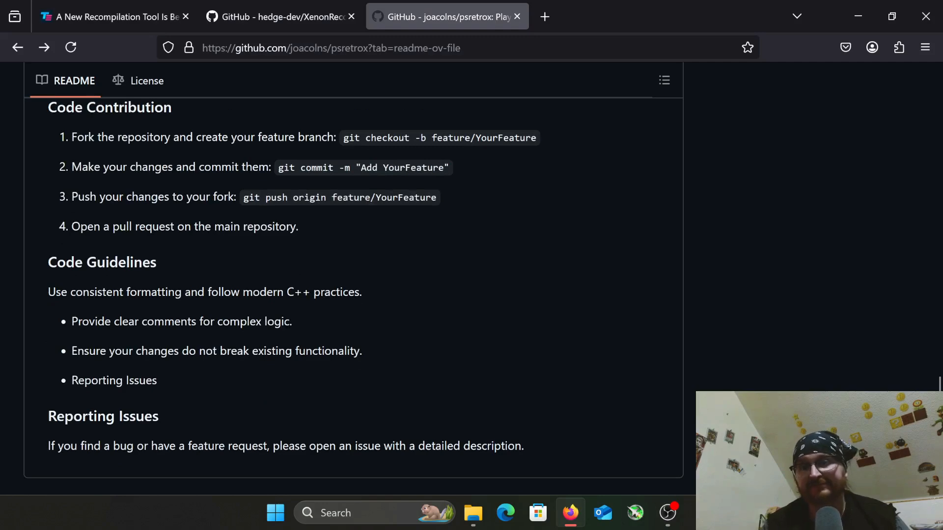
{"action": "scroll", "scroll_direction": "up", "scroll_amount": 3}
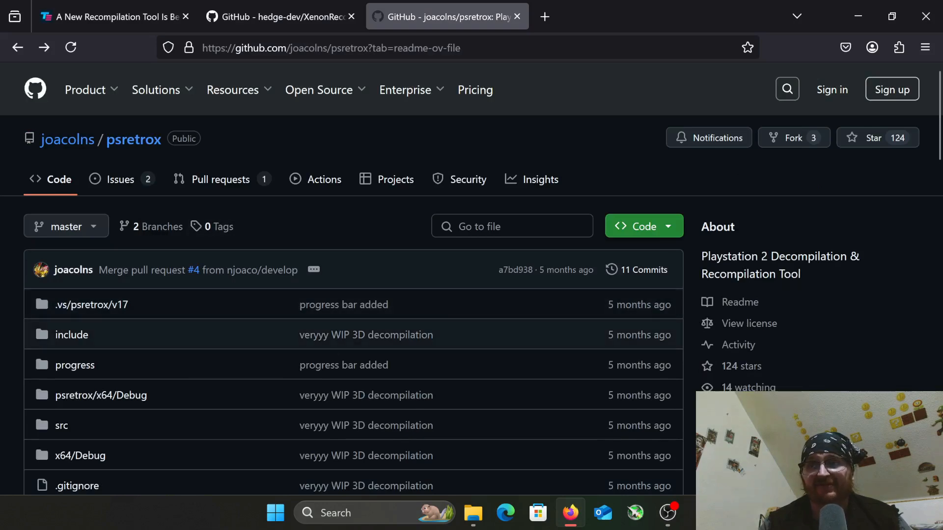
{"action": "scroll", "scroll_direction": "down", "scroll_amount": 3}
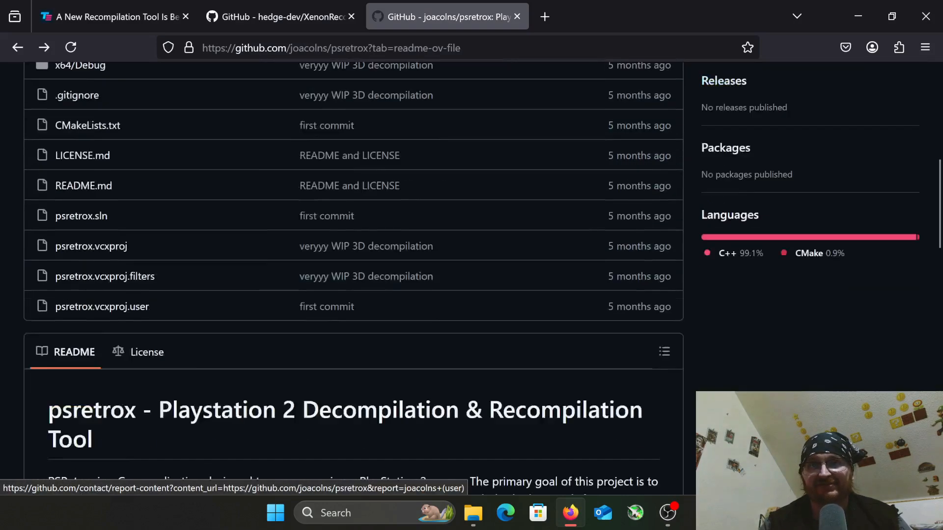
{"action": "scroll", "scroll_direction": "down", "scroll_amount": 3}
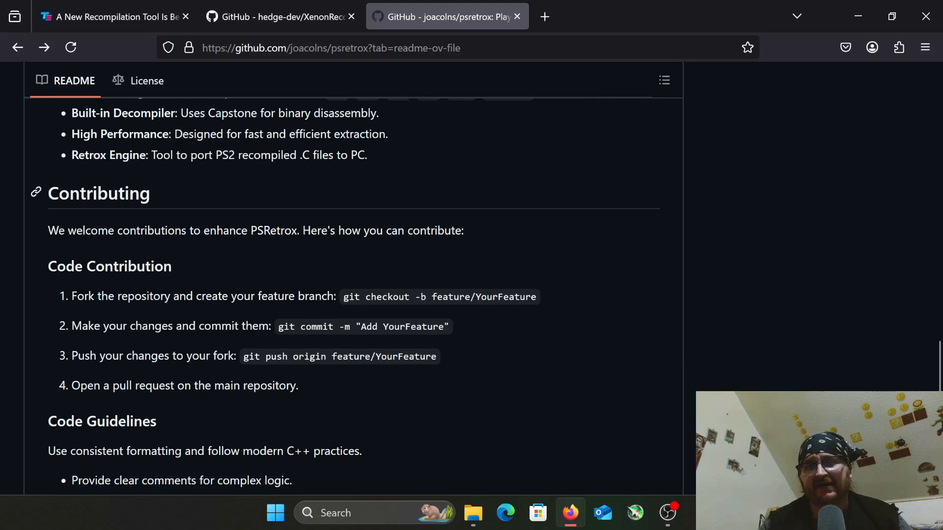